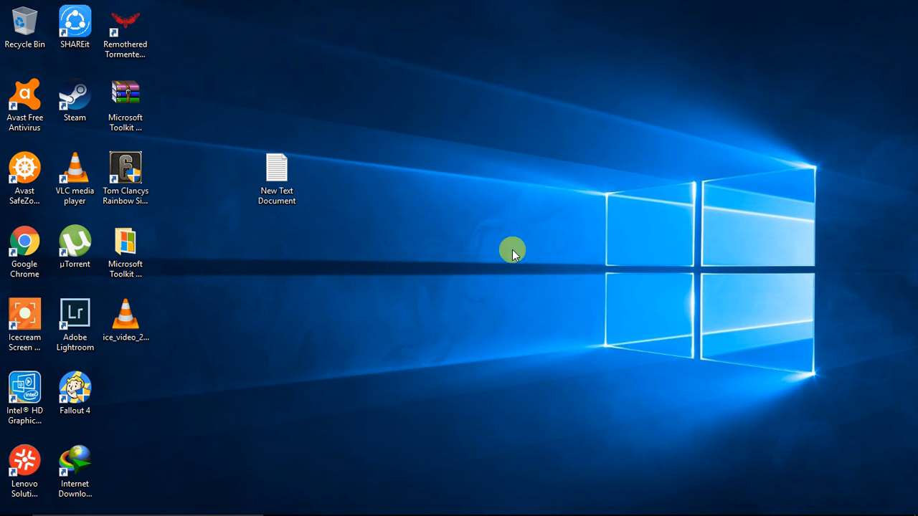
{"action": "mouse_move", "coordinate": [148, 451]}
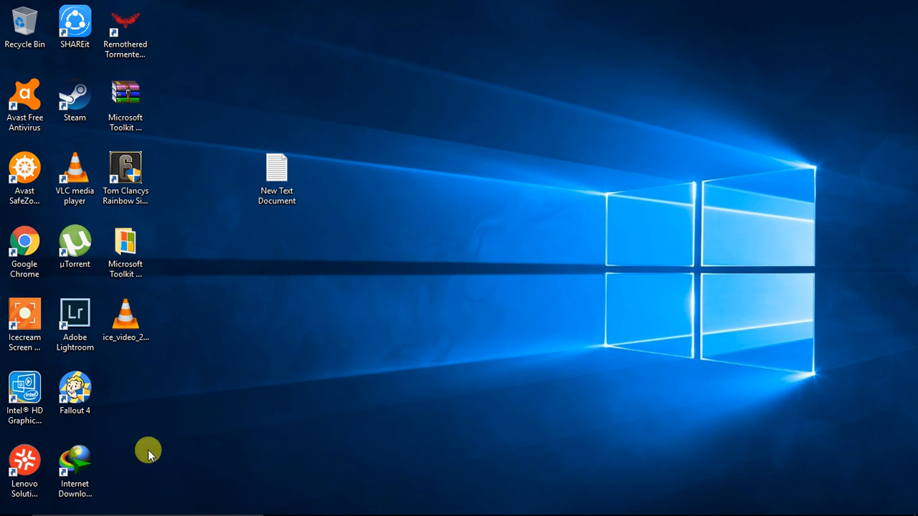
{"action": "mouse_move", "coordinate": [505, 321]}
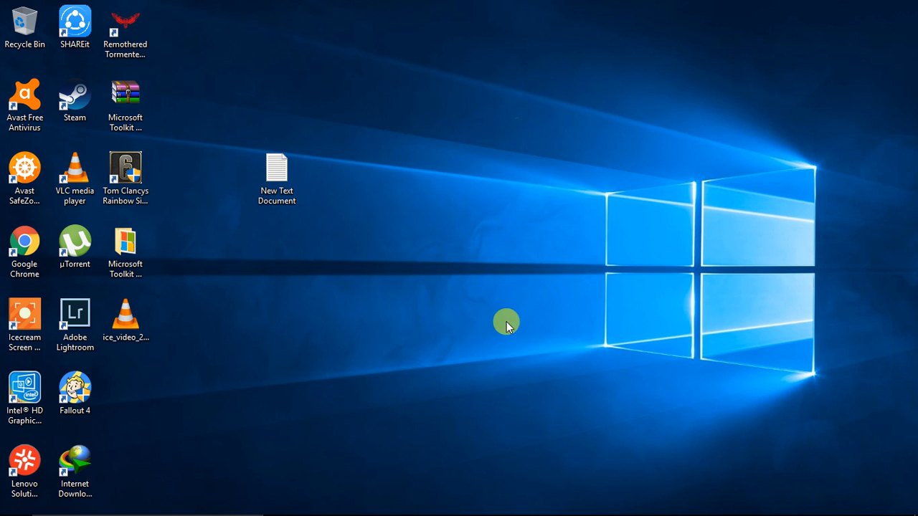
{"action": "mouse_move", "coordinate": [192, 439]}
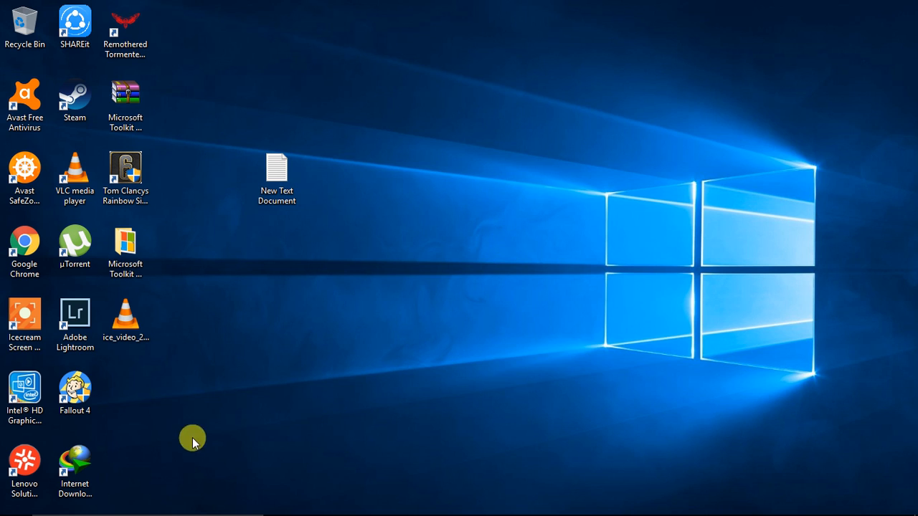
- Bring up This PC's basic system information from its Properties
{"action": "left_click", "coordinate": [14, 502]}
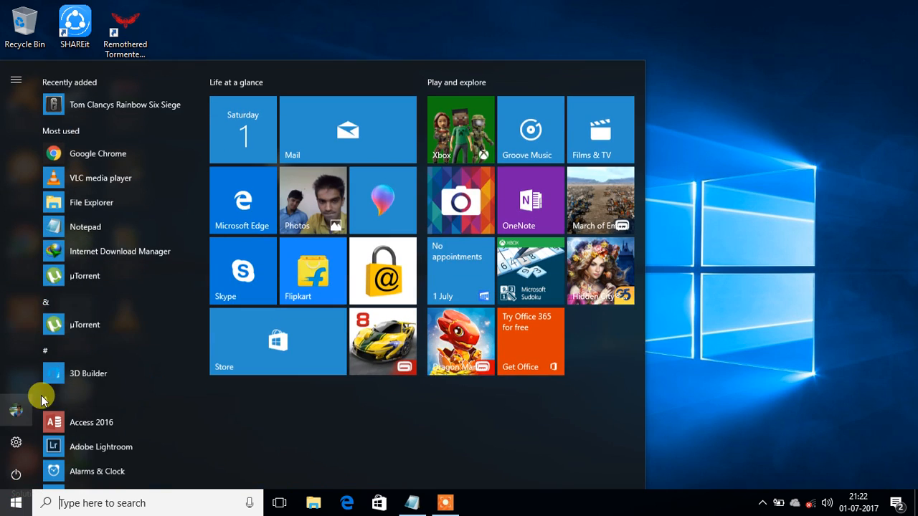
{"action": "left_click", "coordinate": [14, 501]}
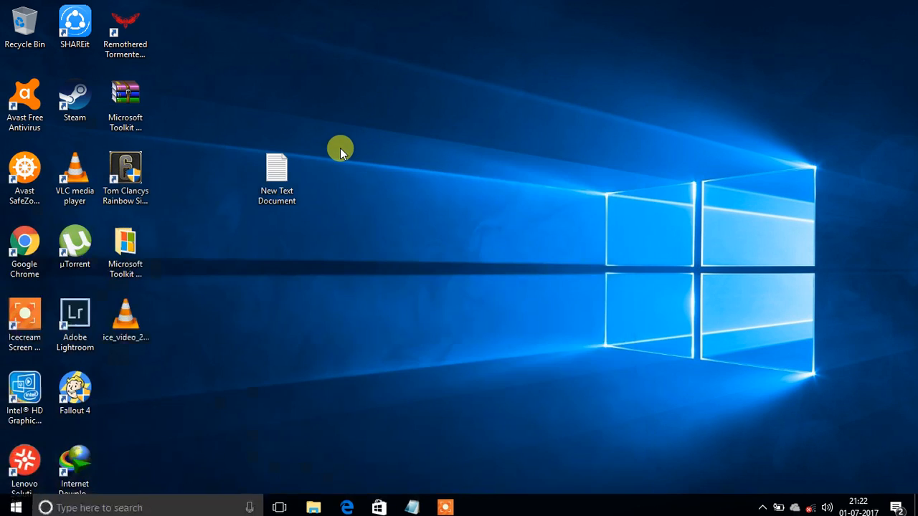
{"action": "left_click", "coordinate": [312, 507]}
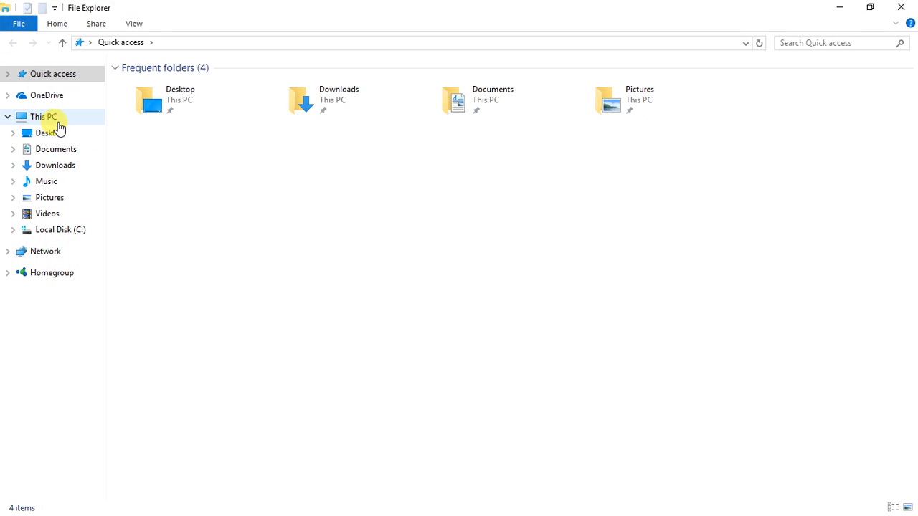
{"action": "right_click", "coordinate": [436, 271]}
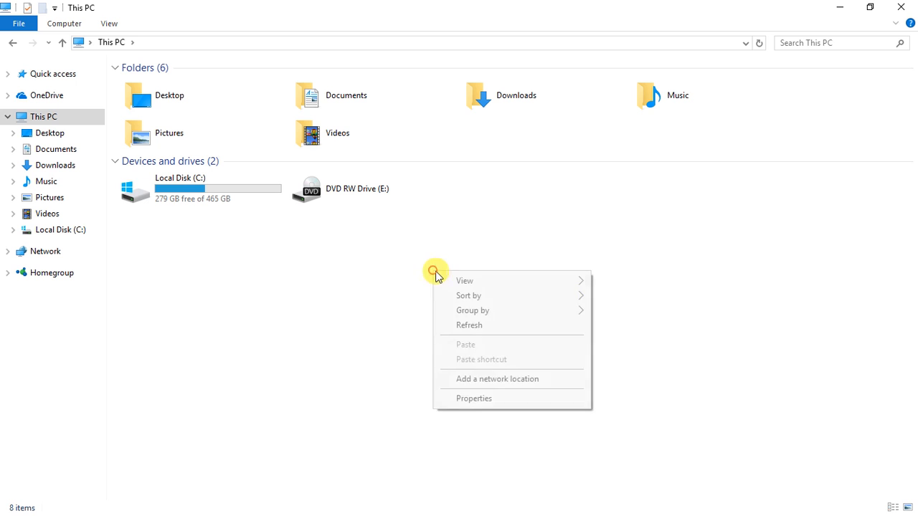
{"action": "left_click", "coordinate": [473, 398]}
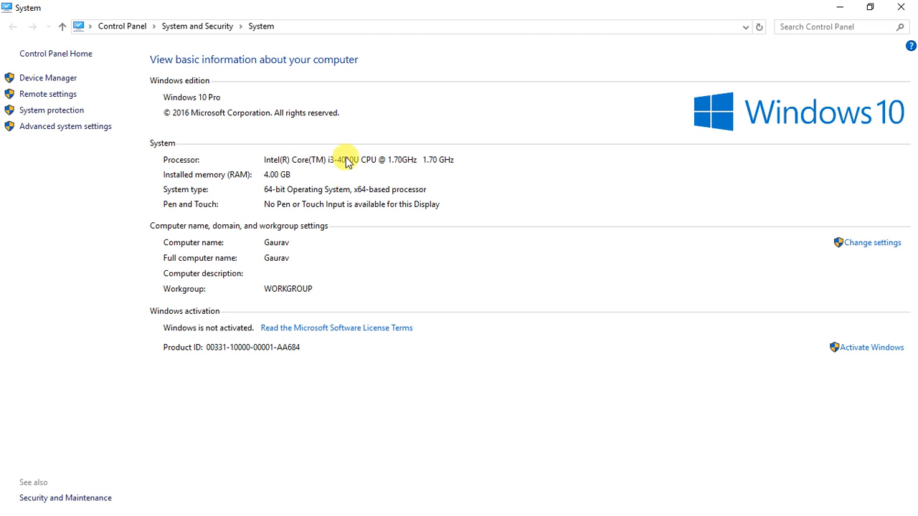
{"action": "mouse_move", "coordinate": [860, 367]}
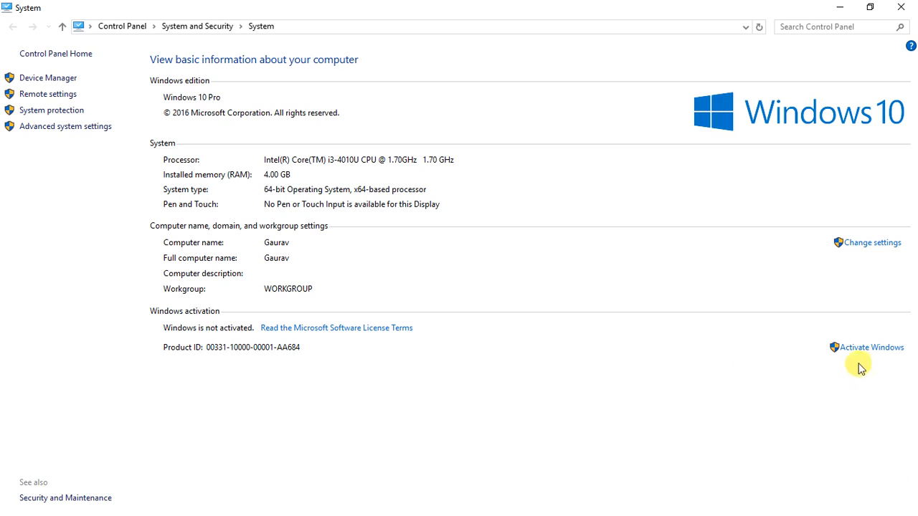
{"action": "mouse_move", "coordinate": [619, 376]}
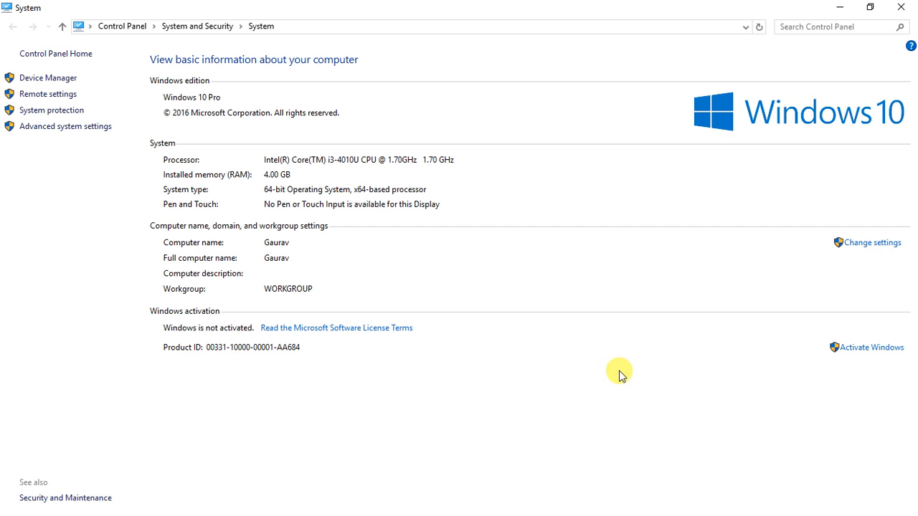
{"action": "mouse_move", "coordinate": [215, 337]}
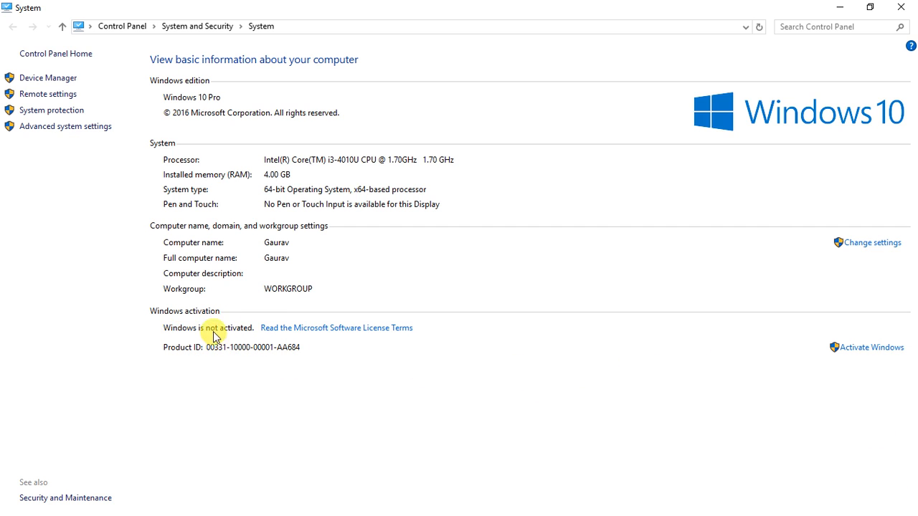
{"action": "mouse_move", "coordinate": [872, 347]}
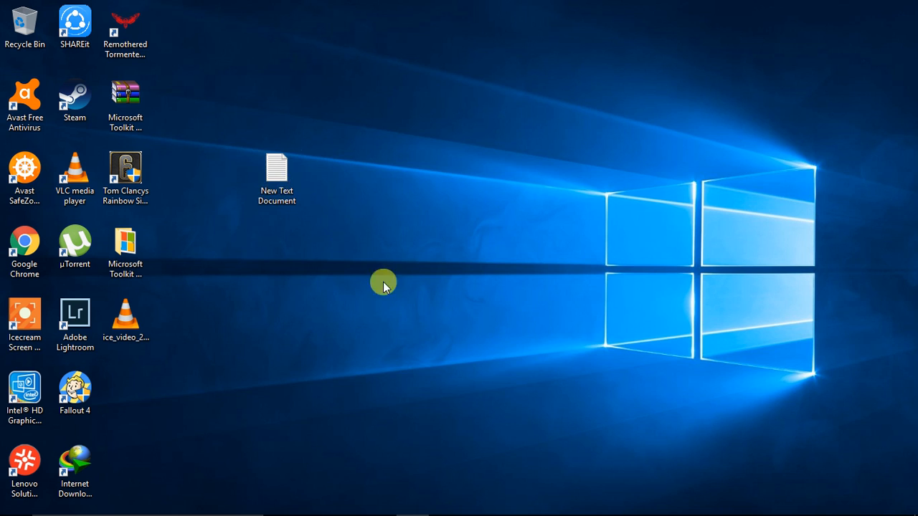
- Show the instructions text document, marking the download step, and select the Microsoft Toolkit folder
{"action": "double_click", "coordinate": [275, 173]}
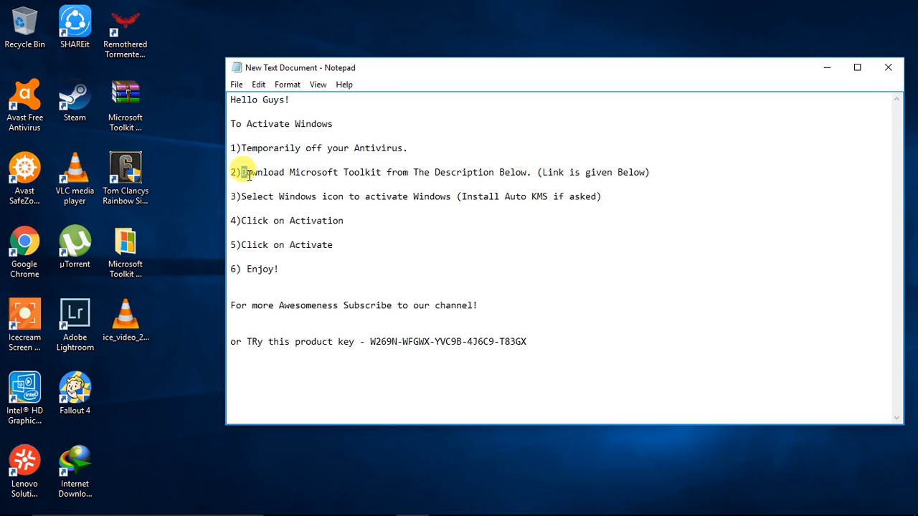
{"action": "left_click_drag", "start_coordinate": [240, 172], "coordinate": [494, 172]}
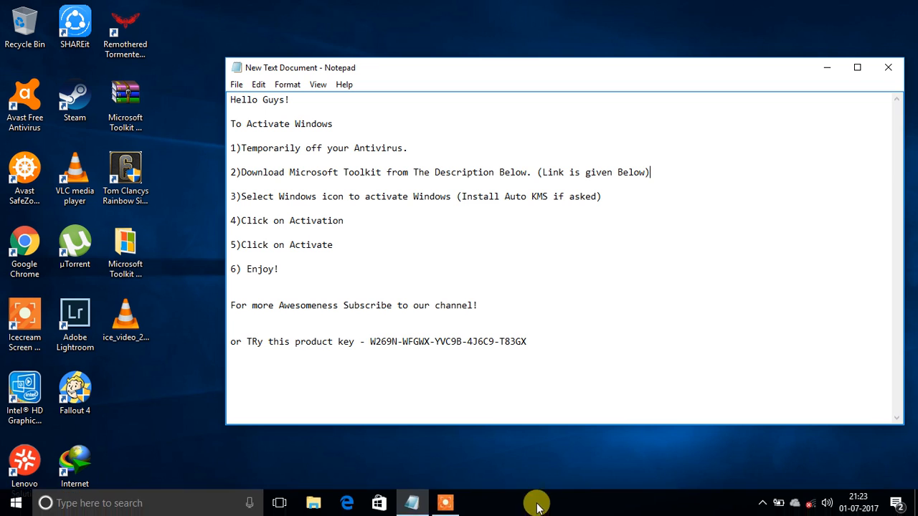
{"action": "left_click", "coordinate": [126, 247]}
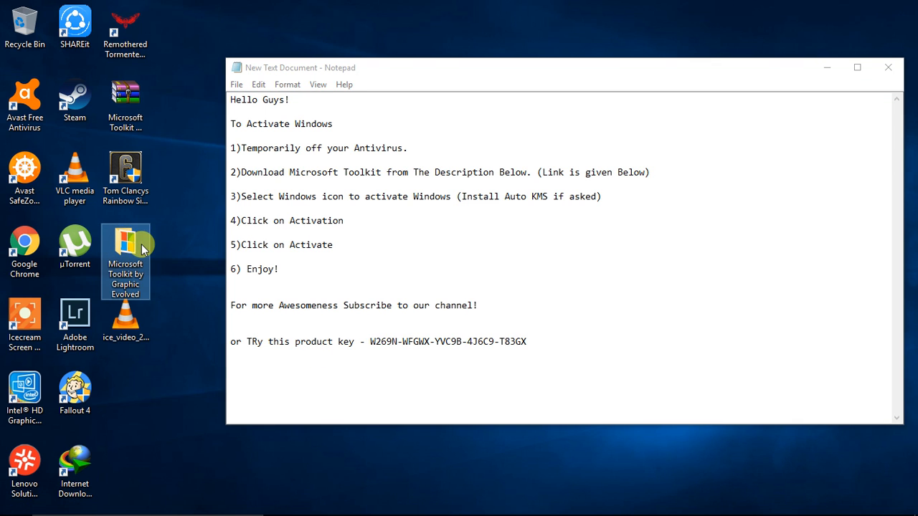
- Launch Microsoft Toolkit 2.6 Beta 5.exe from the Microsoft Toolkit by Graphic Evolved folder
{"action": "double_click", "coordinate": [127, 261]}
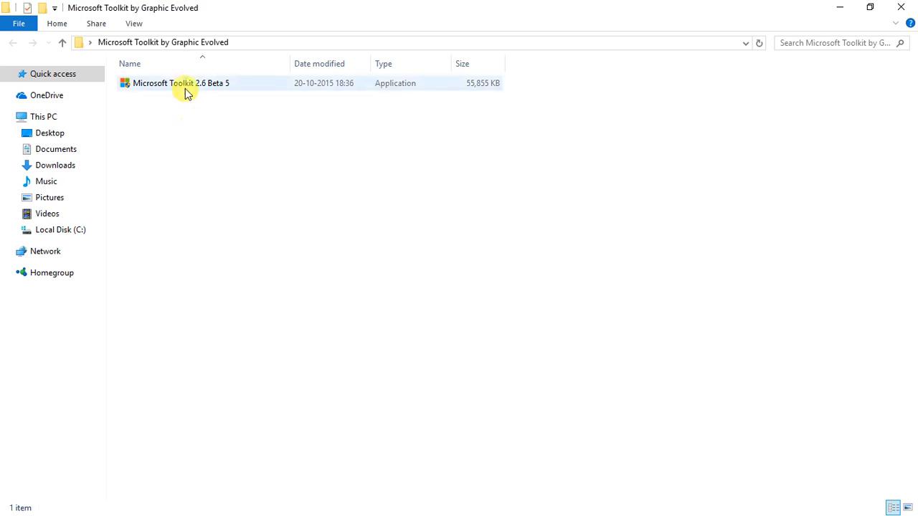
{"action": "left_click", "coordinate": [181, 82]}
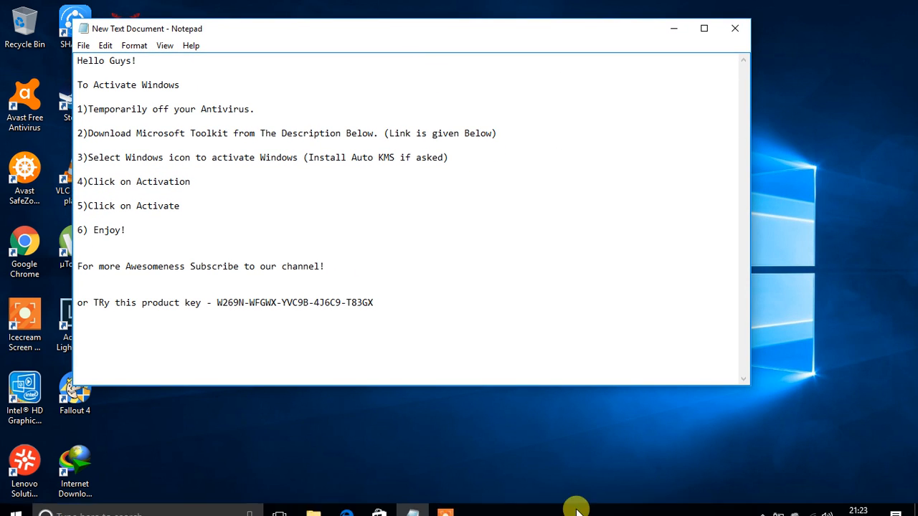
{"action": "mouse_move", "coordinate": [740, 337]}
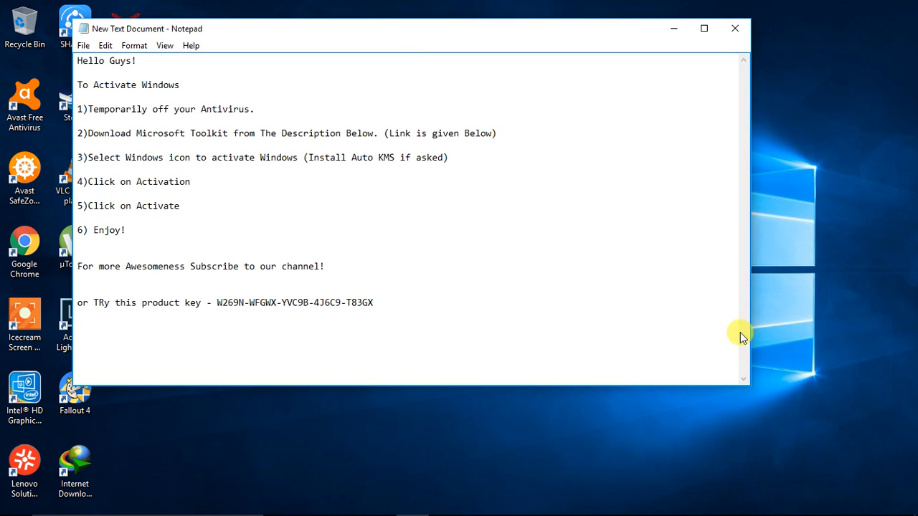
{"action": "right_click", "coordinate": [742, 337]}
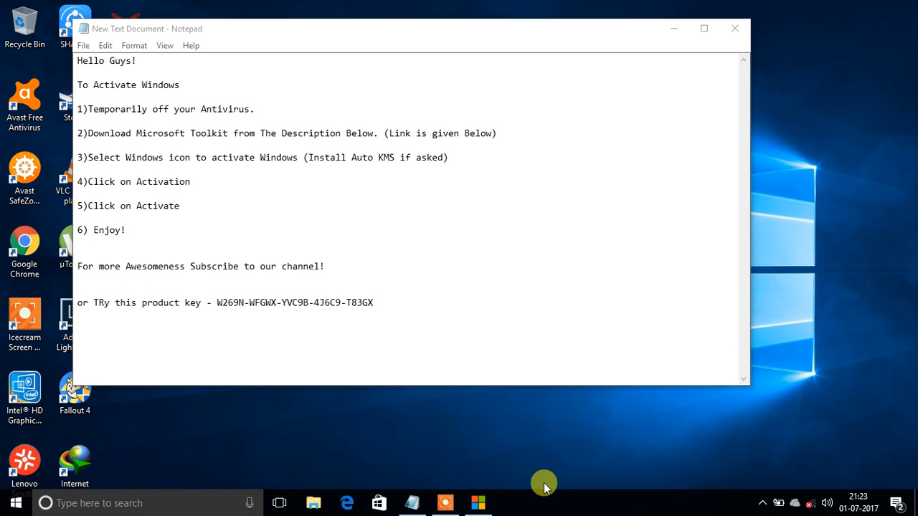
- Load the Windows toolkit, move its window right, and run Activate from the Activation functions
{"action": "left_click", "coordinate": [445, 502]}
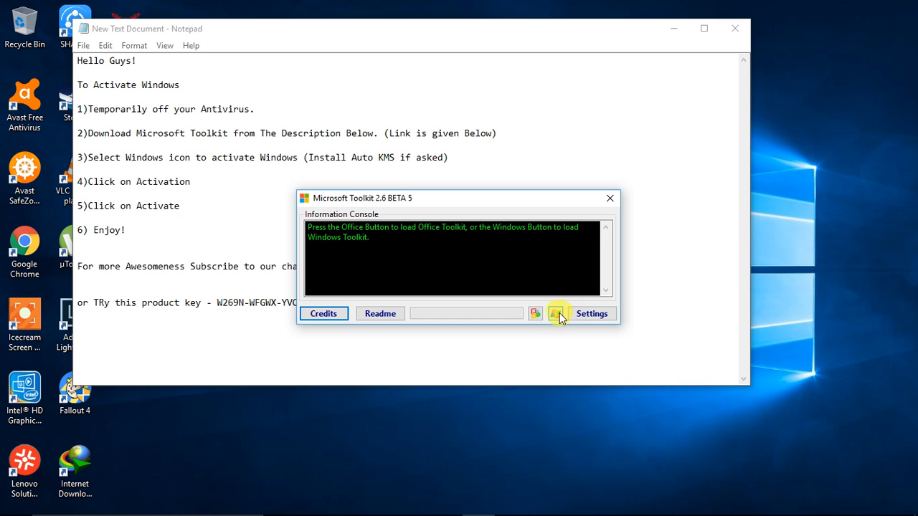
{"action": "left_click", "coordinate": [556, 312]}
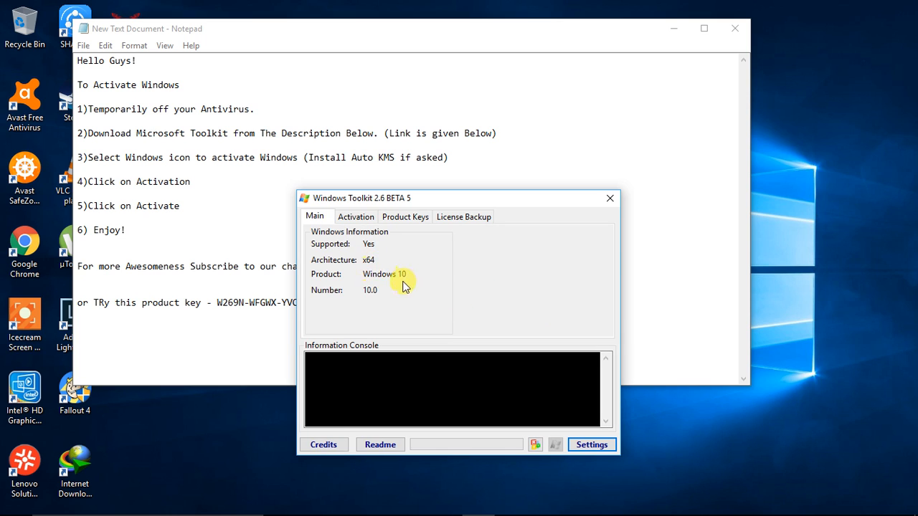
{"action": "left_click", "coordinate": [355, 217]}
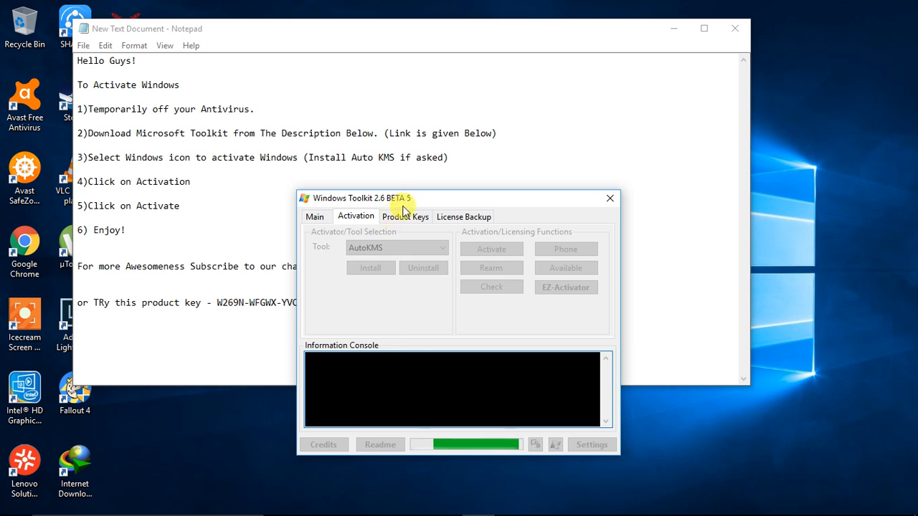
{"action": "left_click_drag", "start_coordinate": [358, 198], "coordinate": [437, 106]}
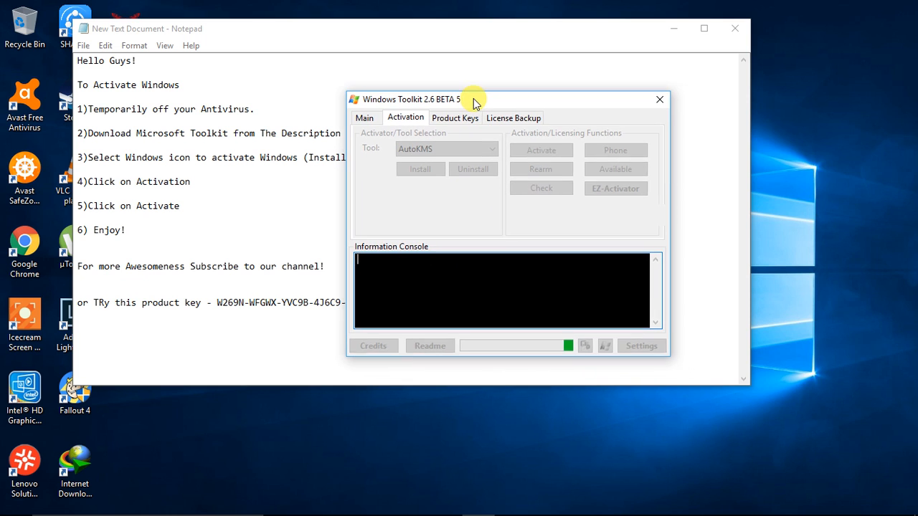
{"action": "left_click", "coordinate": [614, 186]}
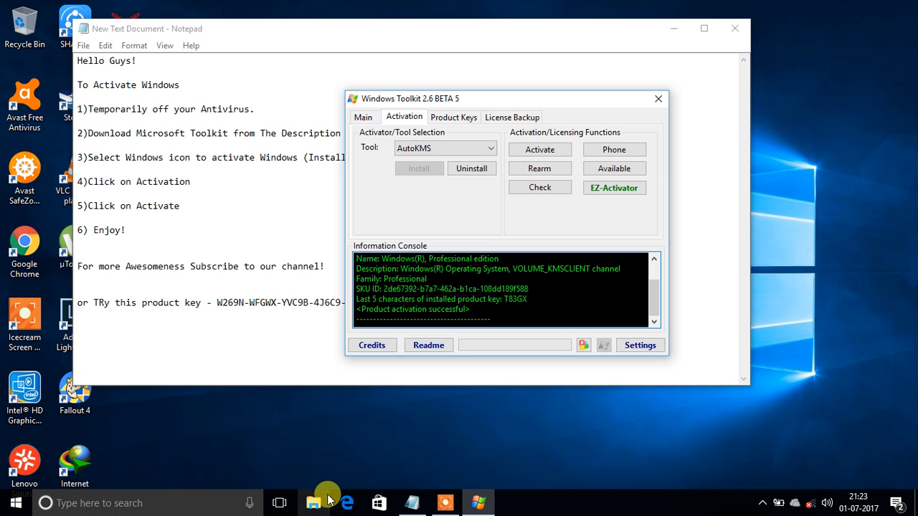
{"action": "left_click", "coordinate": [15, 502]}
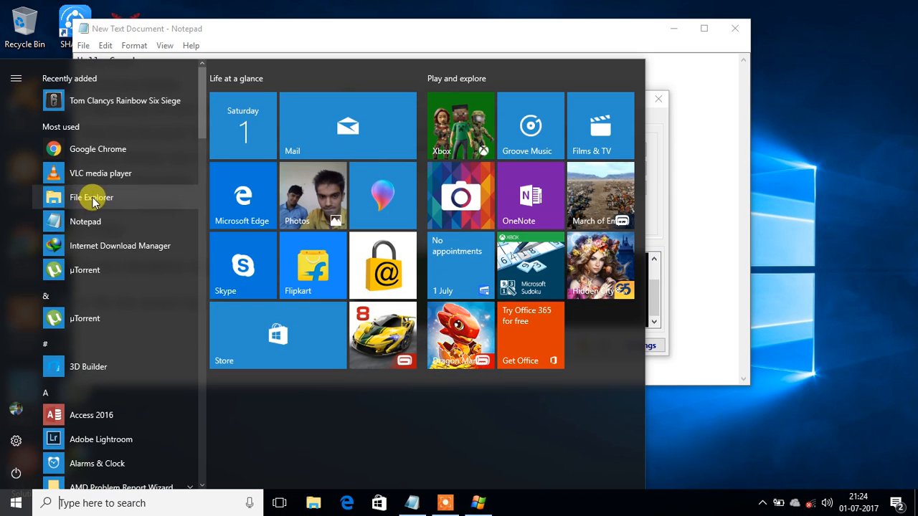
{"action": "left_click", "coordinate": [92, 198]}
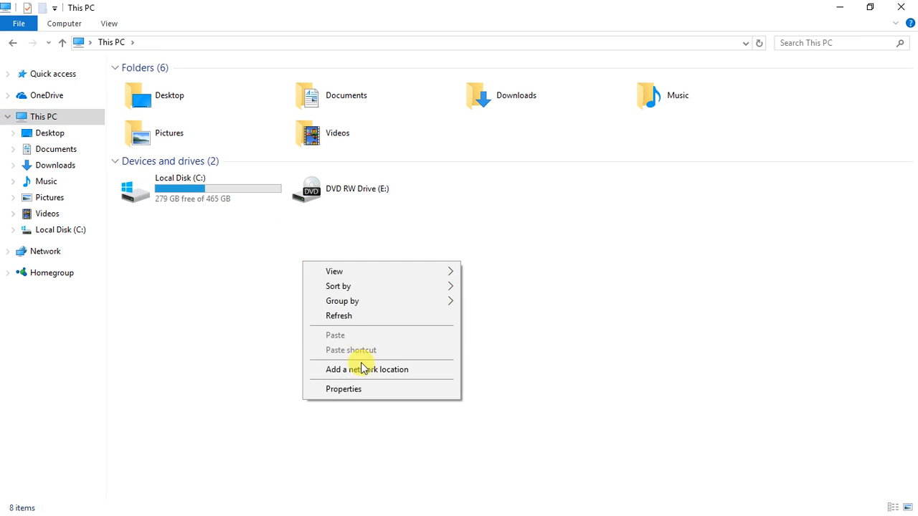
{"action": "left_click", "coordinate": [344, 388]}
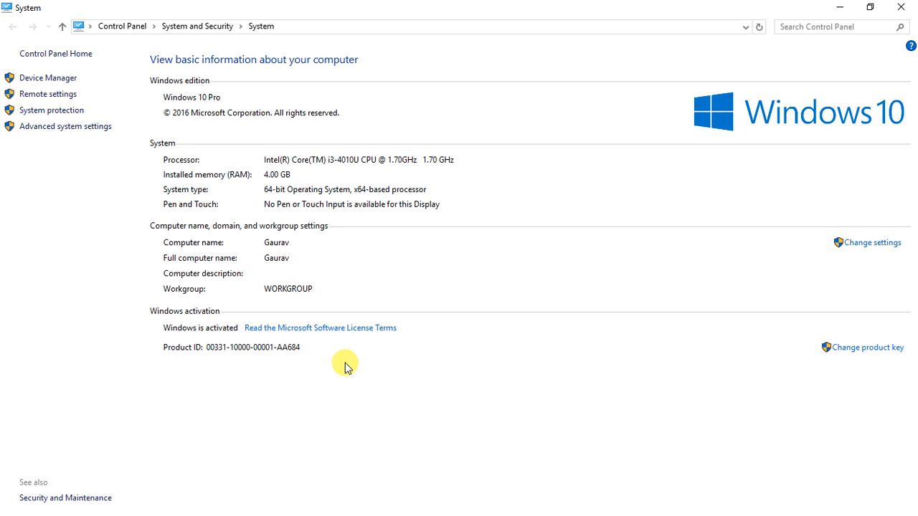
{"action": "mouse_move", "coordinate": [178, 336]}
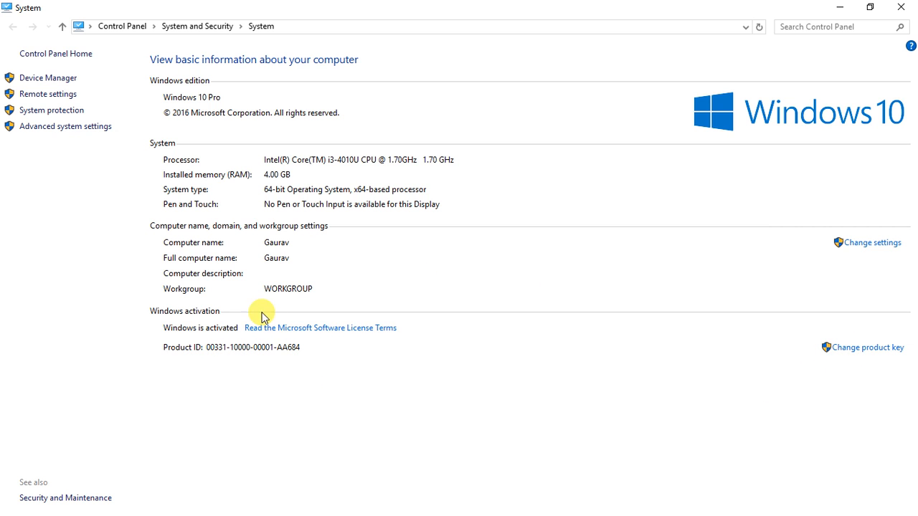
{"action": "mouse_move", "coordinate": [900, 6]}
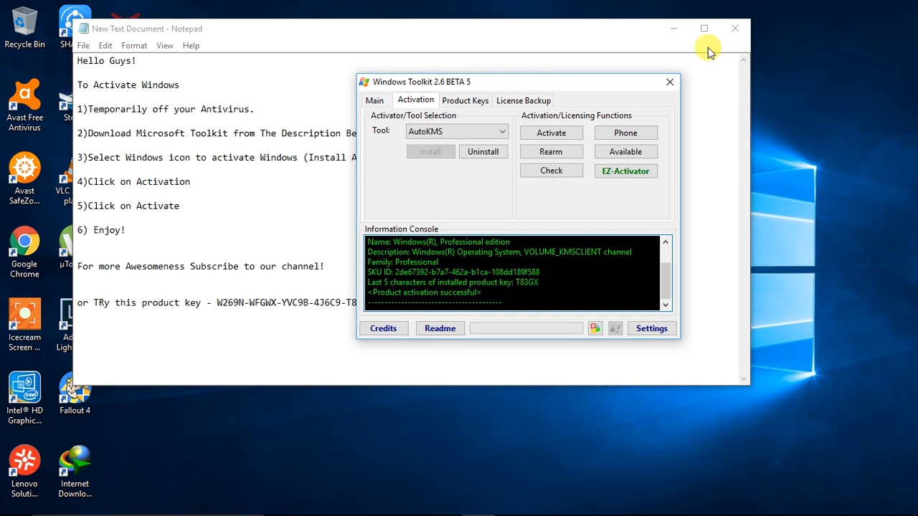
- Mark 'For more Awesomeness Subscribe to our channel!' in the instructions document
{"action": "left_click", "coordinate": [668, 81]}
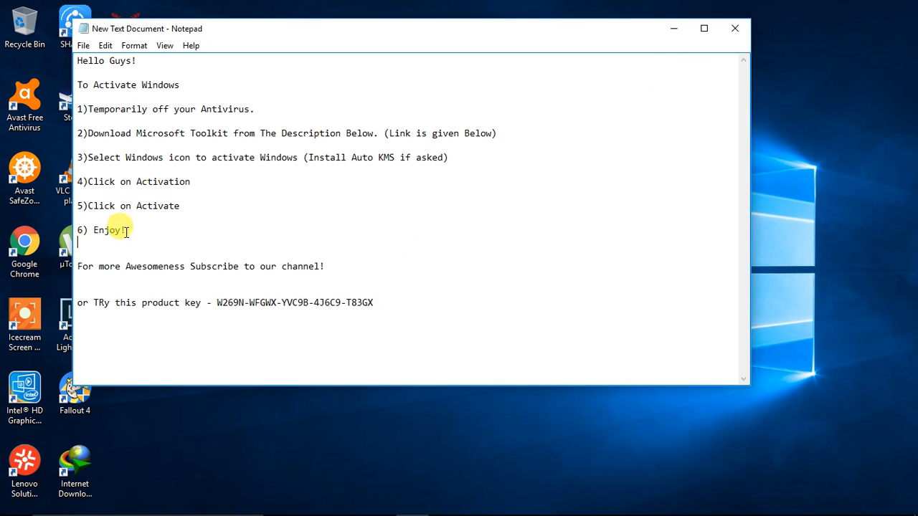
{"action": "left_click_drag", "start_coordinate": [98, 265], "coordinate": [324, 265]}
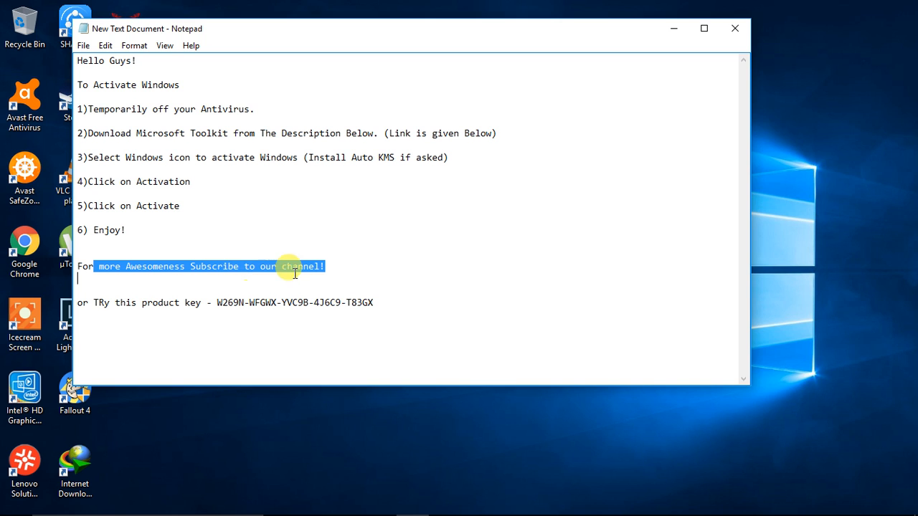